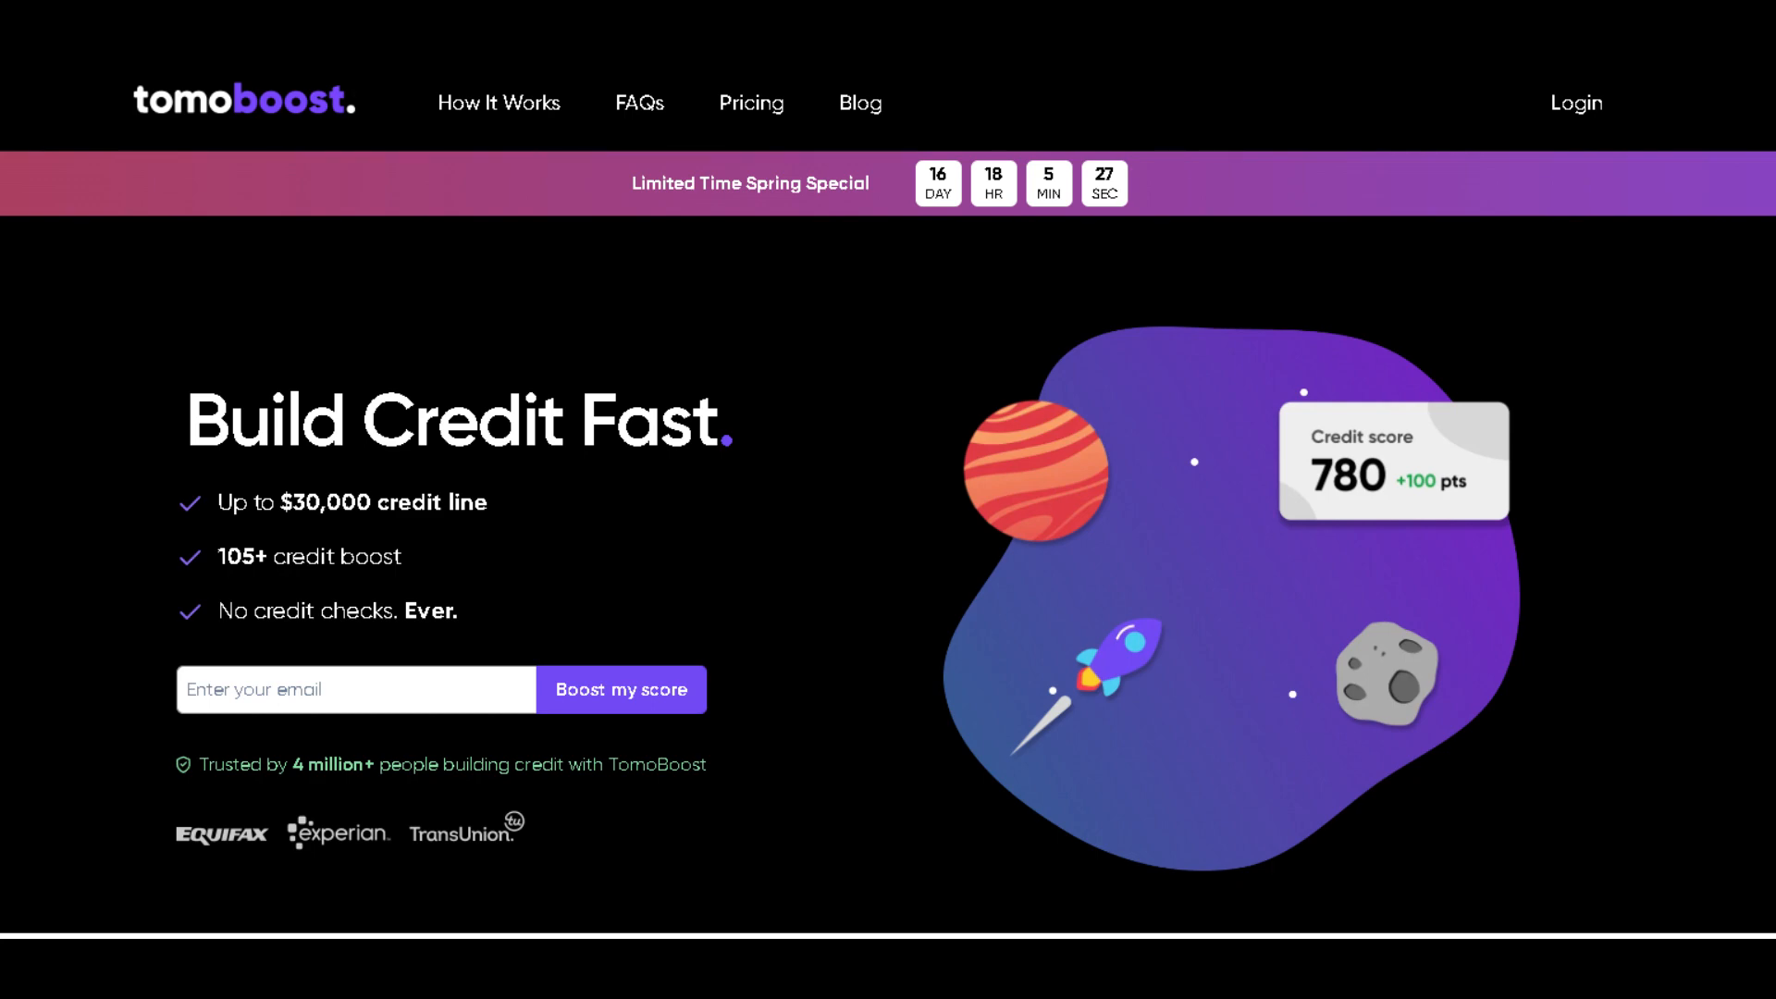
{"action": "scroll", "scroll_direction": "down", "scroll_amount": 3}
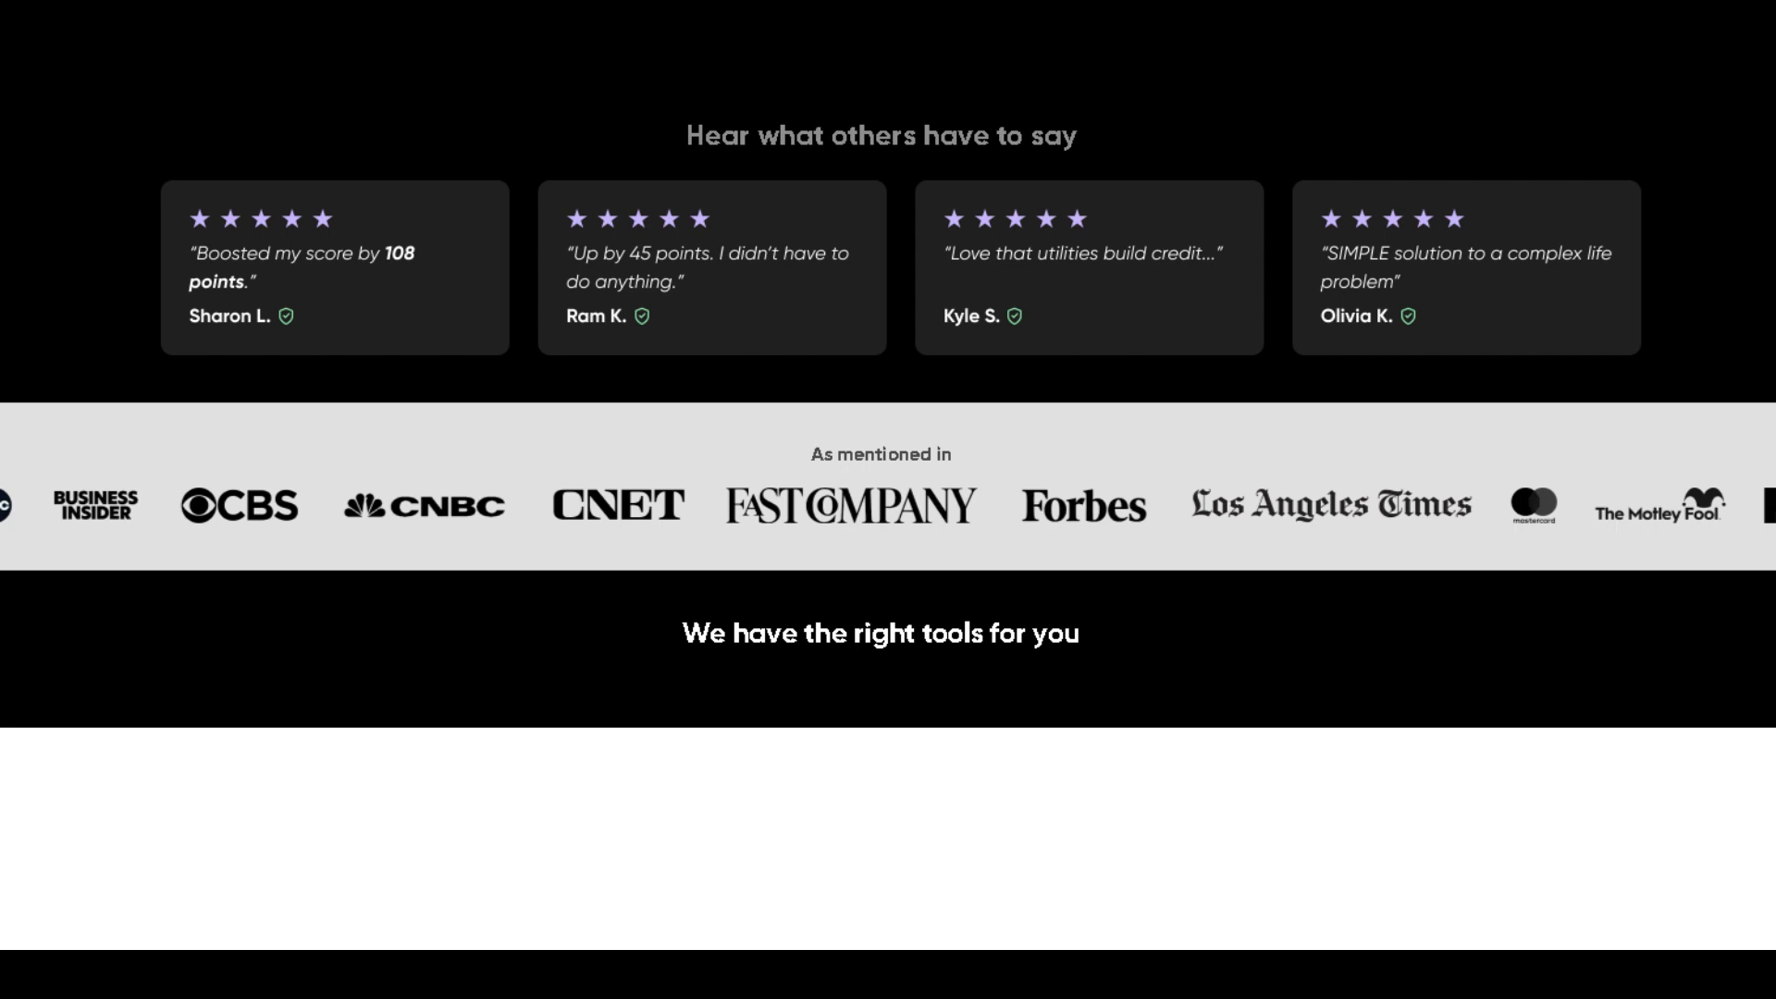
{"action": "scroll", "scroll_direction": "down", "scroll_amount": 3}
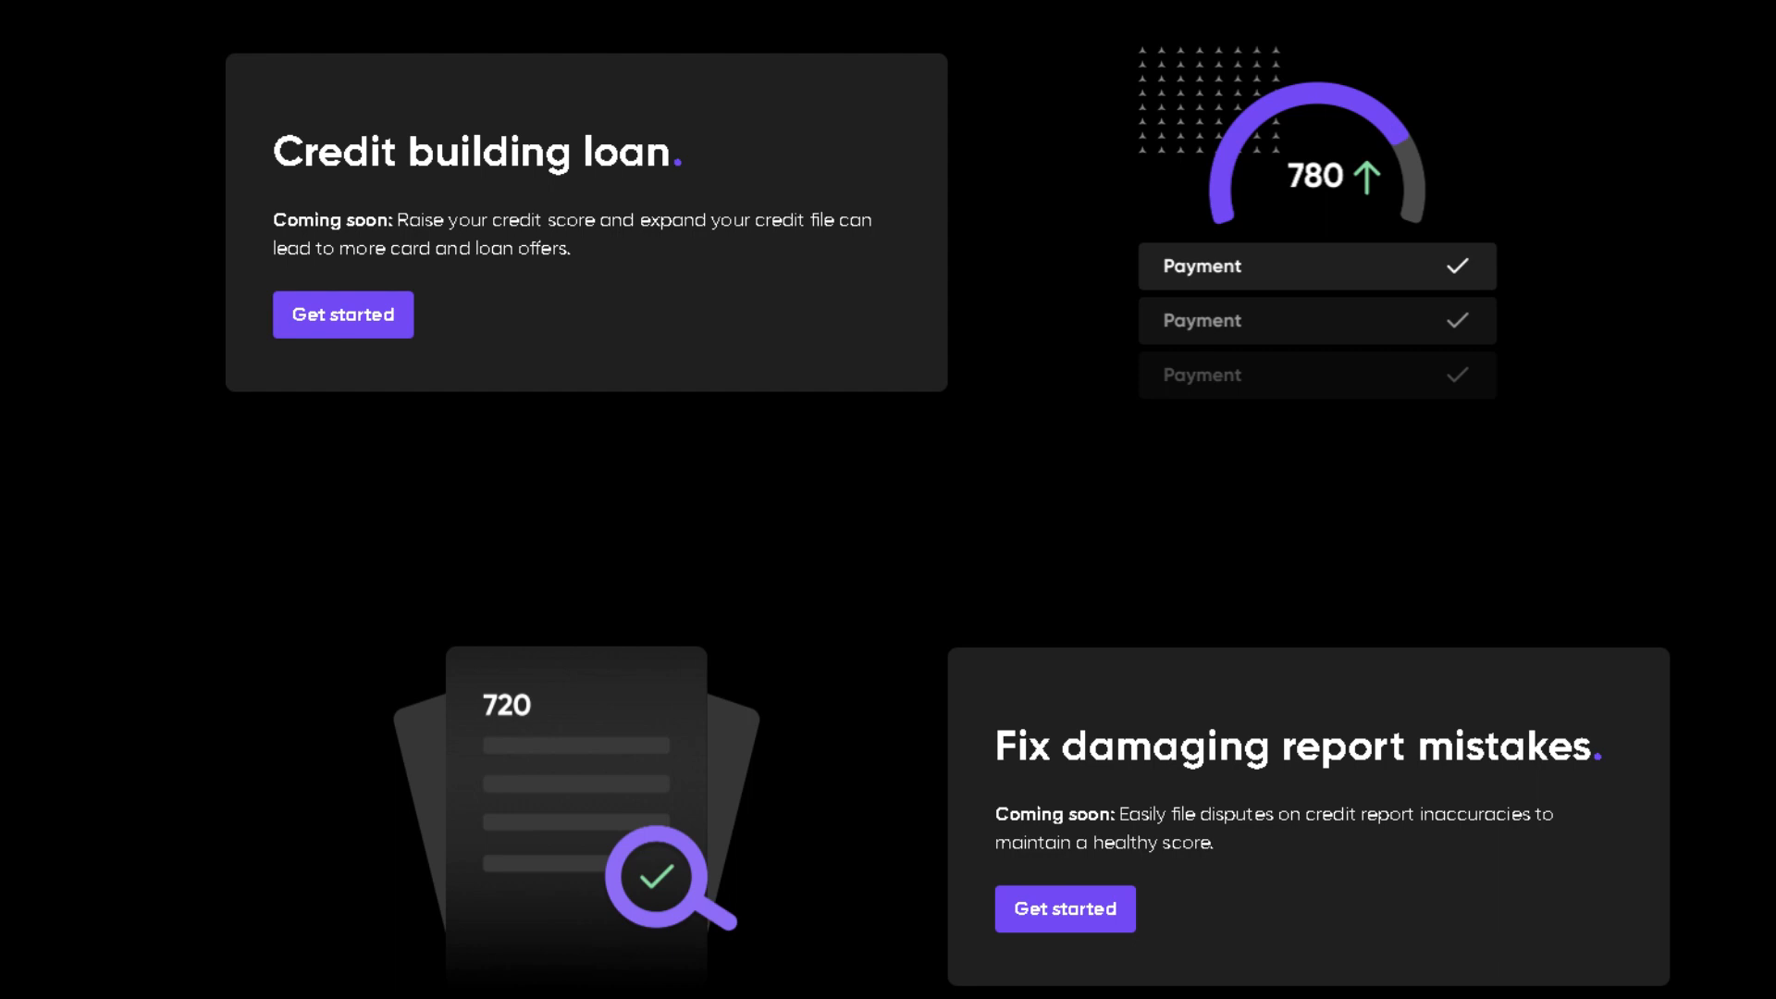